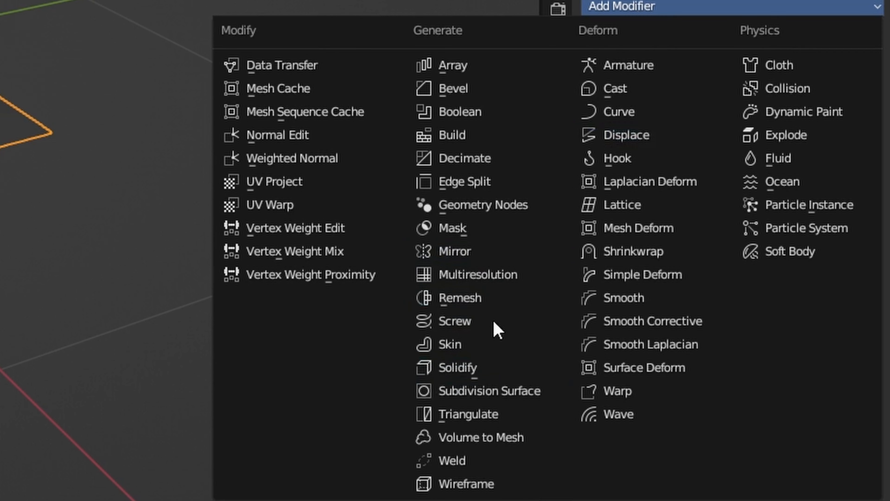
# Step: Add a Displace modifier to the plane with a new image-type texture
pyautogui.click(490, 391)
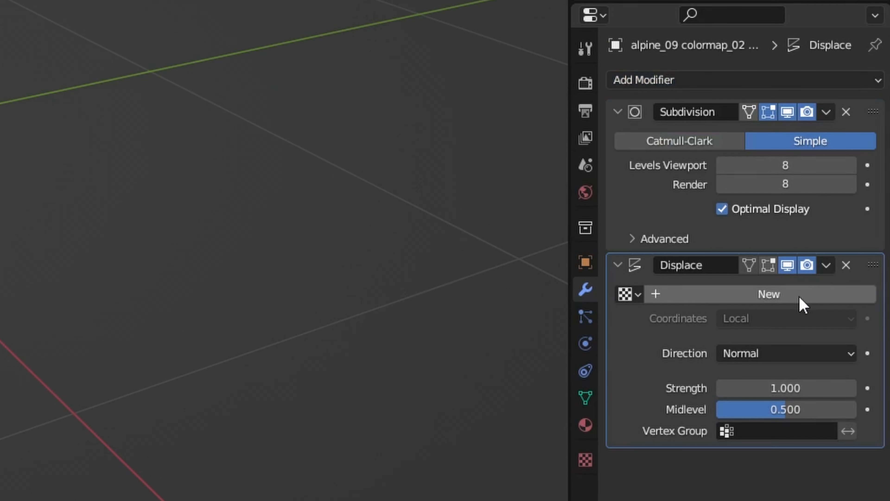
pyautogui.click(769, 293)
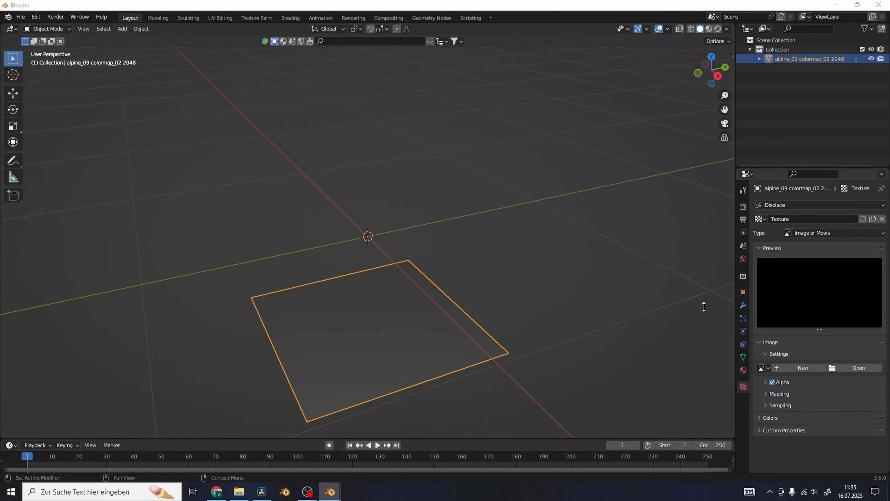
# Step: Create a 'snow' material on Model and load the snow colour, roughness and normal textures via Principled Texture Setup
pyautogui.click(858, 367)
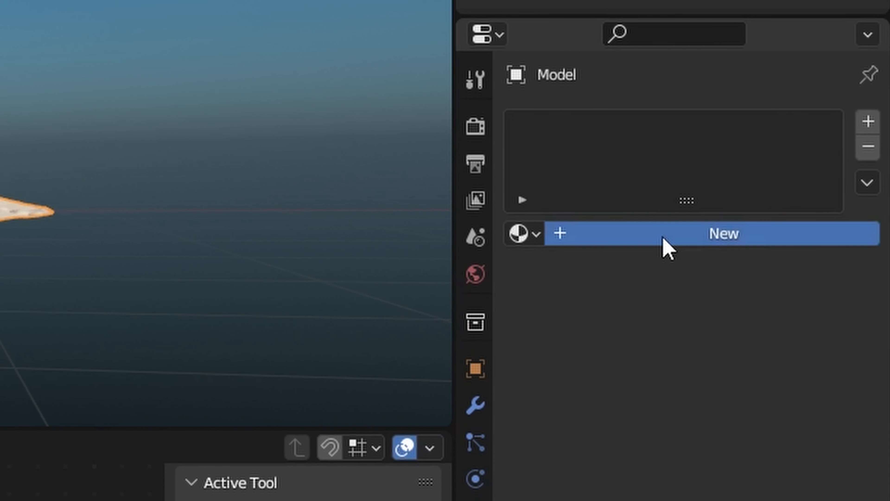
pyautogui.click(723, 233)
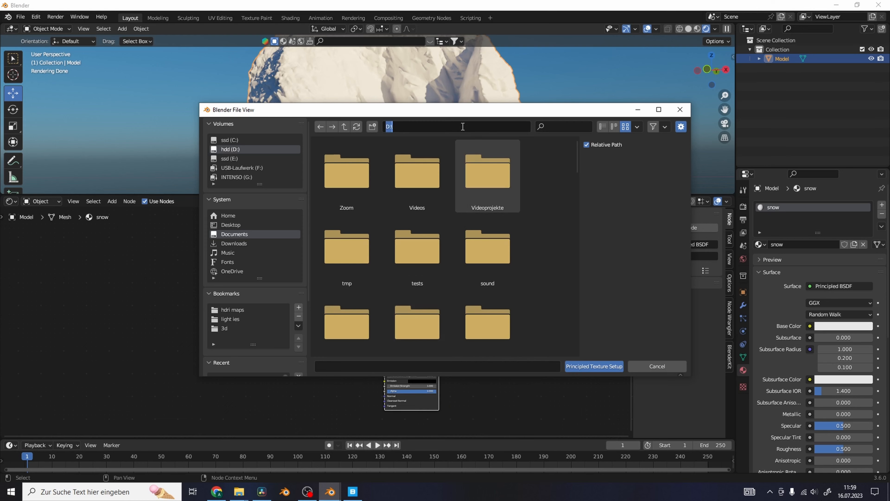
pyautogui.click(594, 367)
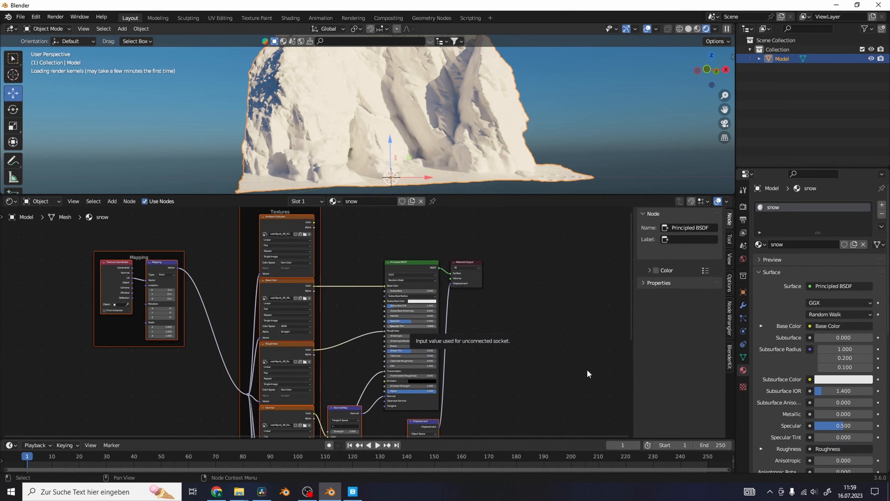